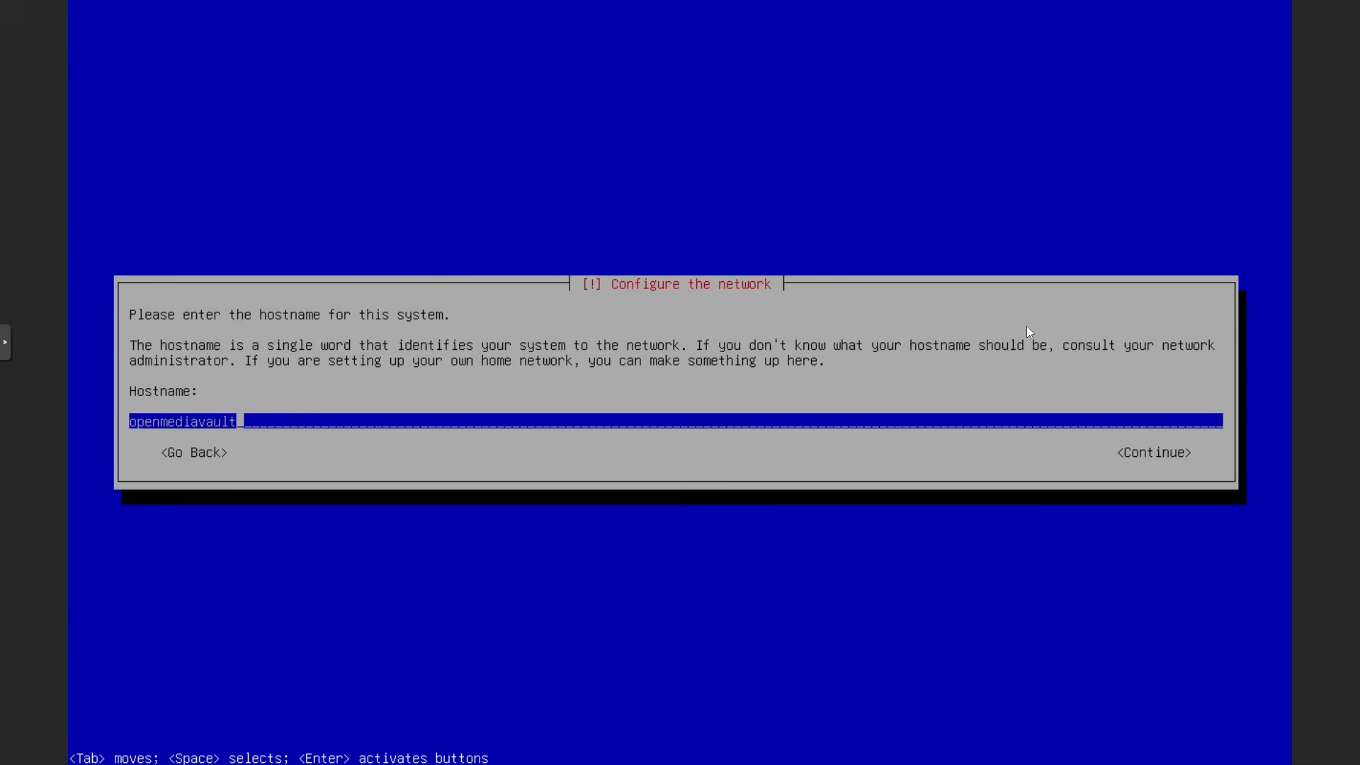
# - Erase the default 'openmediavault' hostname and enter 'omv7tut' instead
pyautogui.press('BackSpace')
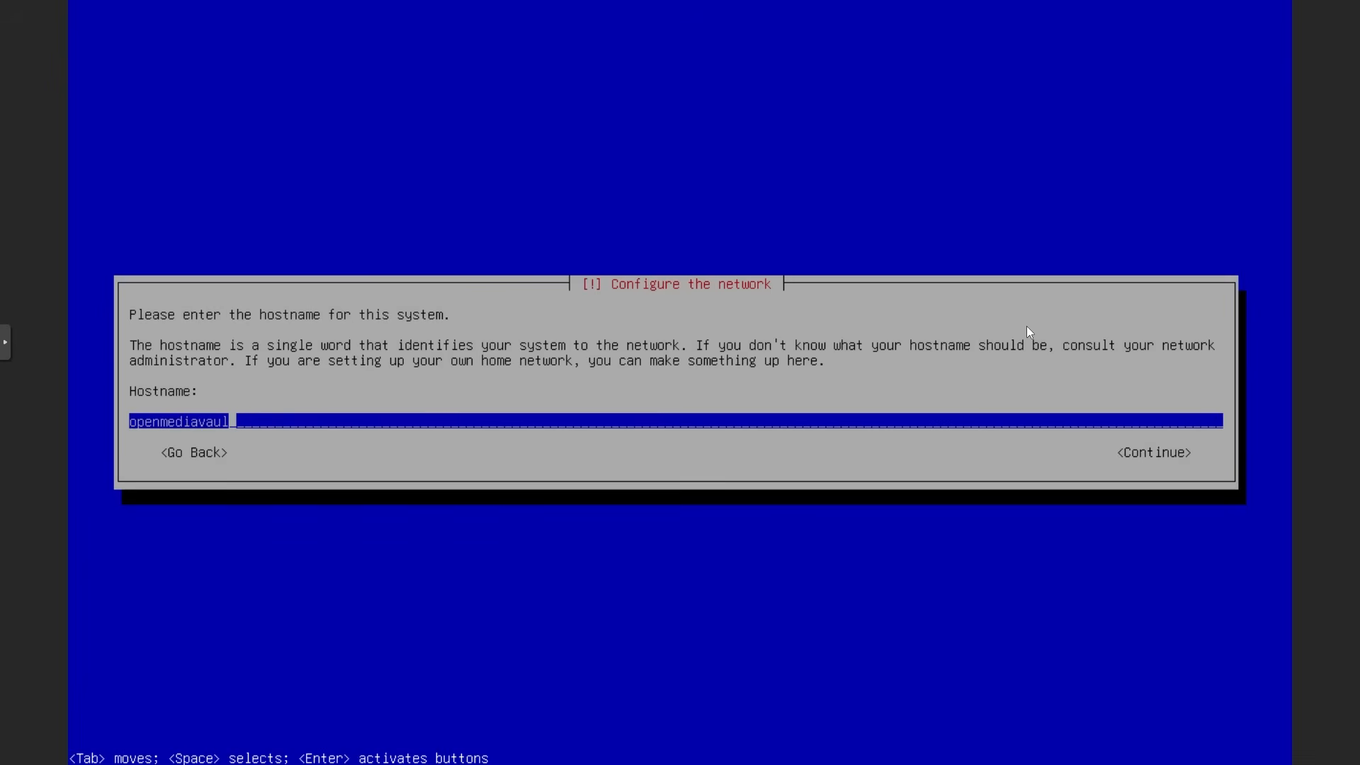
pyautogui.write('omv7tut')
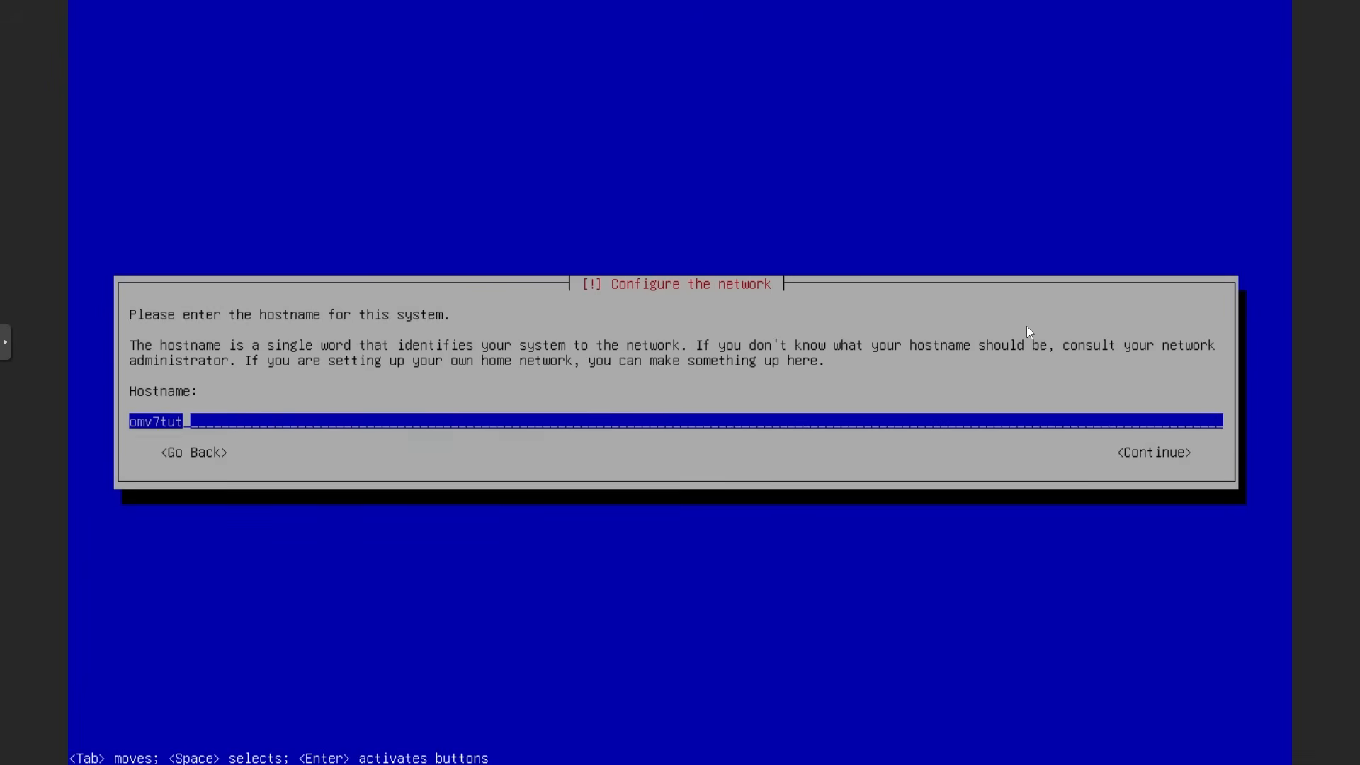